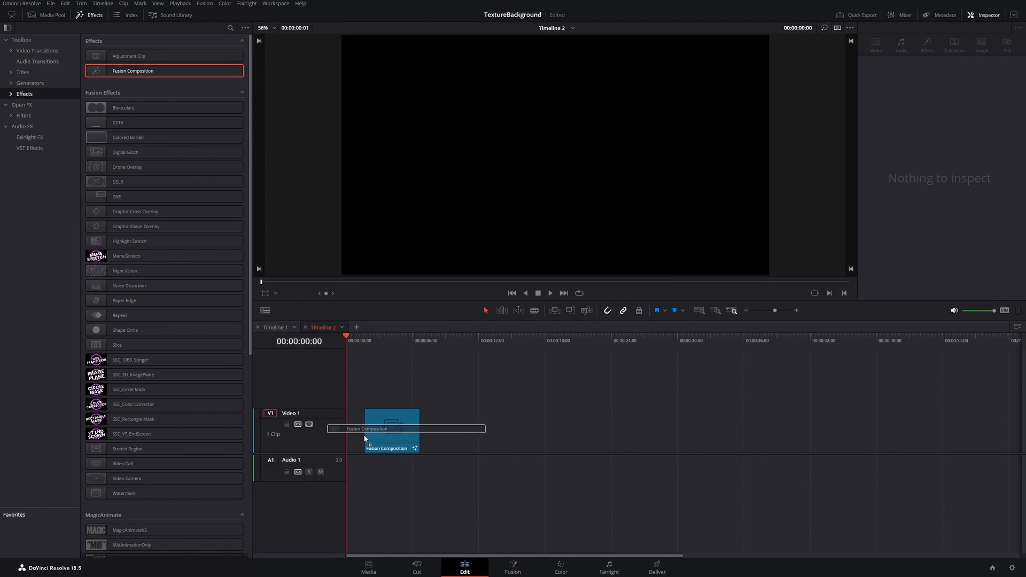
Add a Fusion Composition clip to Video 1 of Timeline 2
{"action": "left_click", "coordinate": [513, 568]}
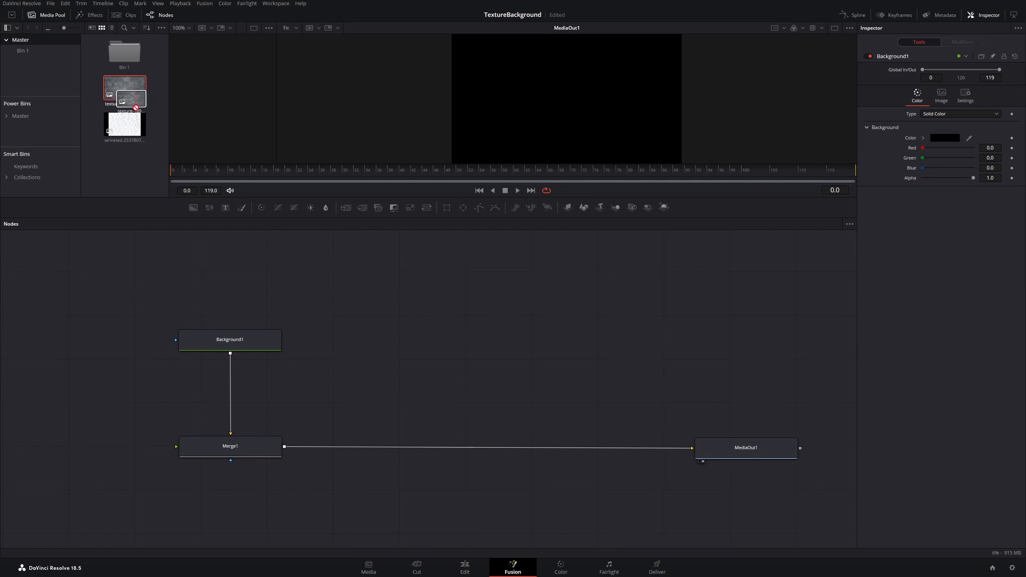
Merge the grey texture into the composition and scale Merge2 to size 1.19
{"action": "left_click_drag", "start_coordinate": [125, 91], "coordinate": [370, 340]}
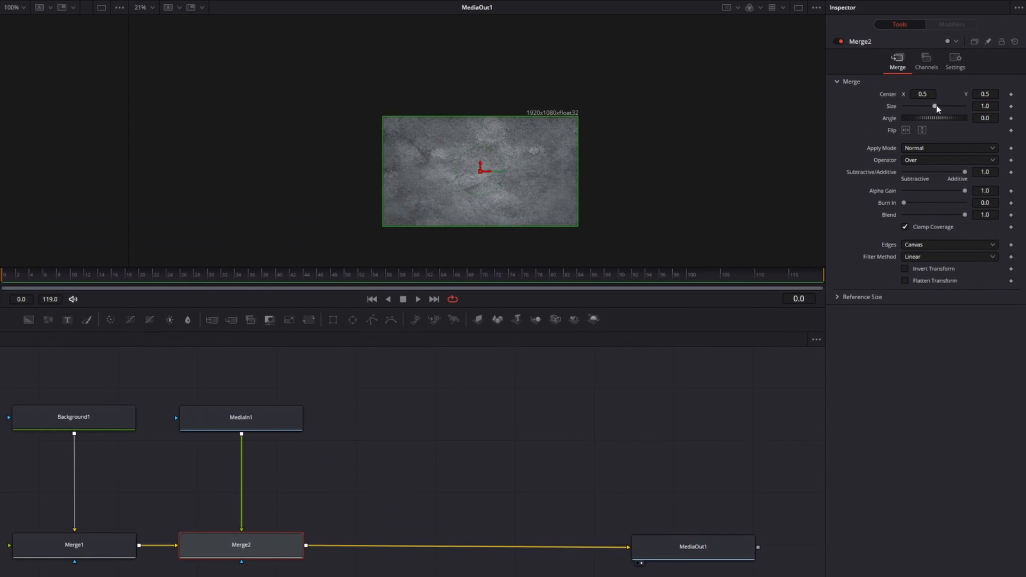
{"action": "left_click_drag", "start_coordinate": [926, 107], "coordinate": [936, 106]}
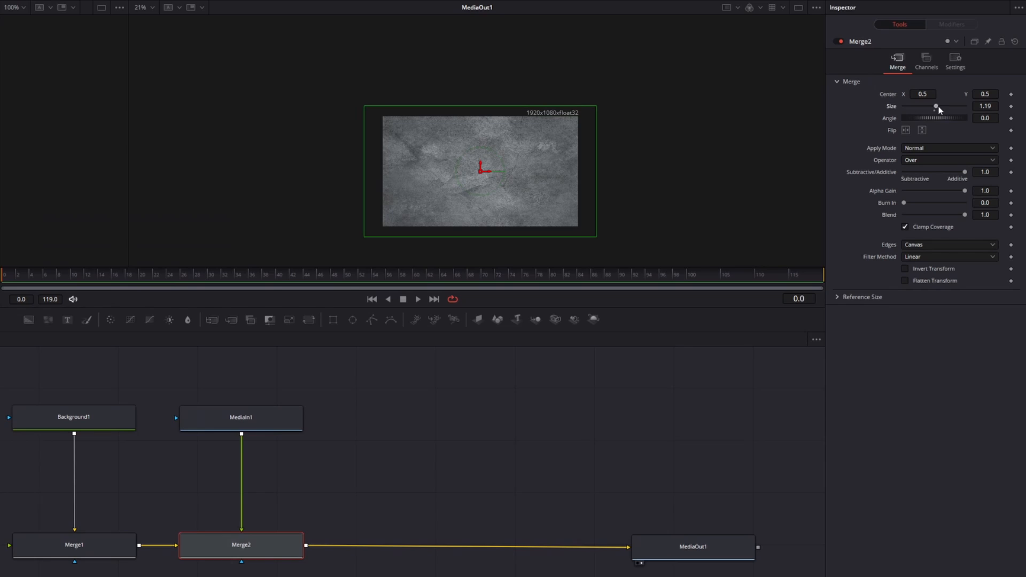
{"action": "mouse_move", "coordinate": [63, 291]}
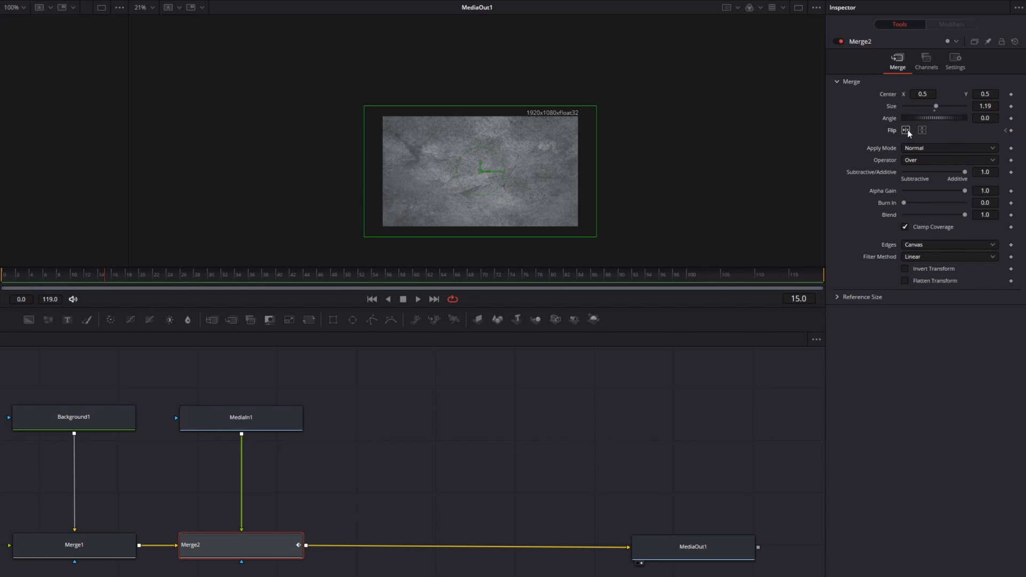
Keyframe a horizontal flip on Merge2 at frame 15
{"action": "left_click", "coordinate": [237, 274]}
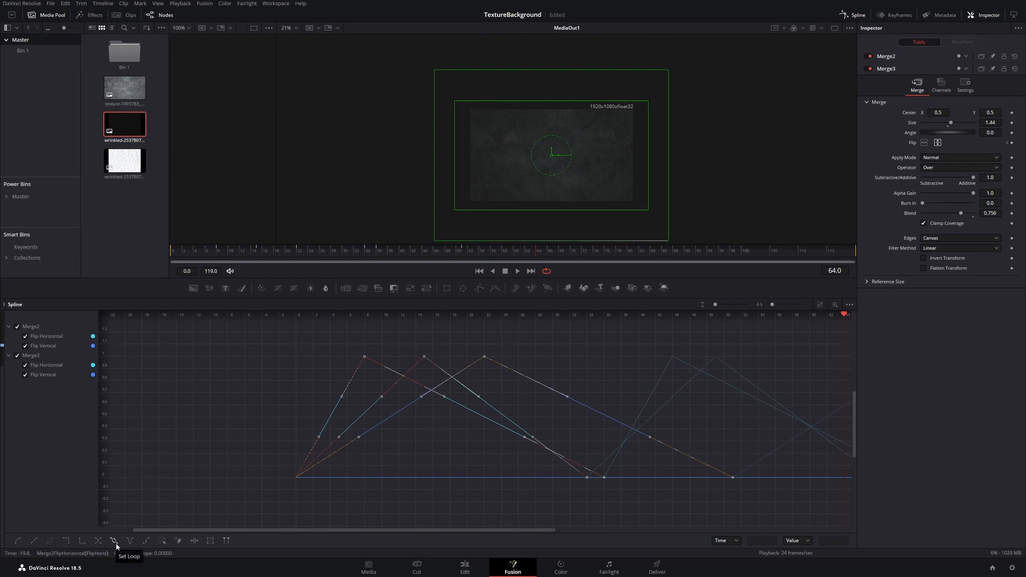
Set the Merge2 and Merge3 flip curves to loop continuously
{"action": "left_click", "coordinate": [465, 568]}
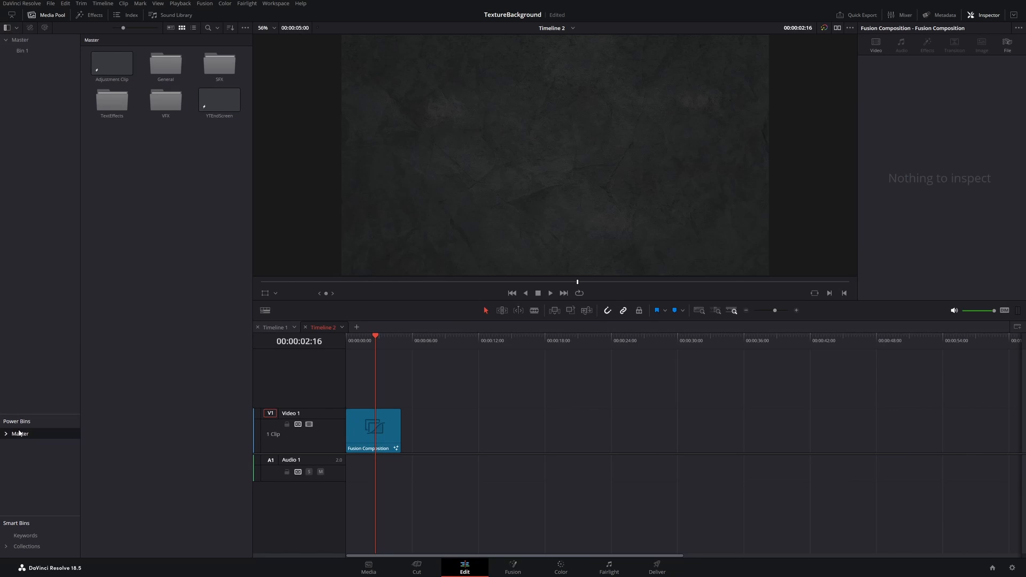